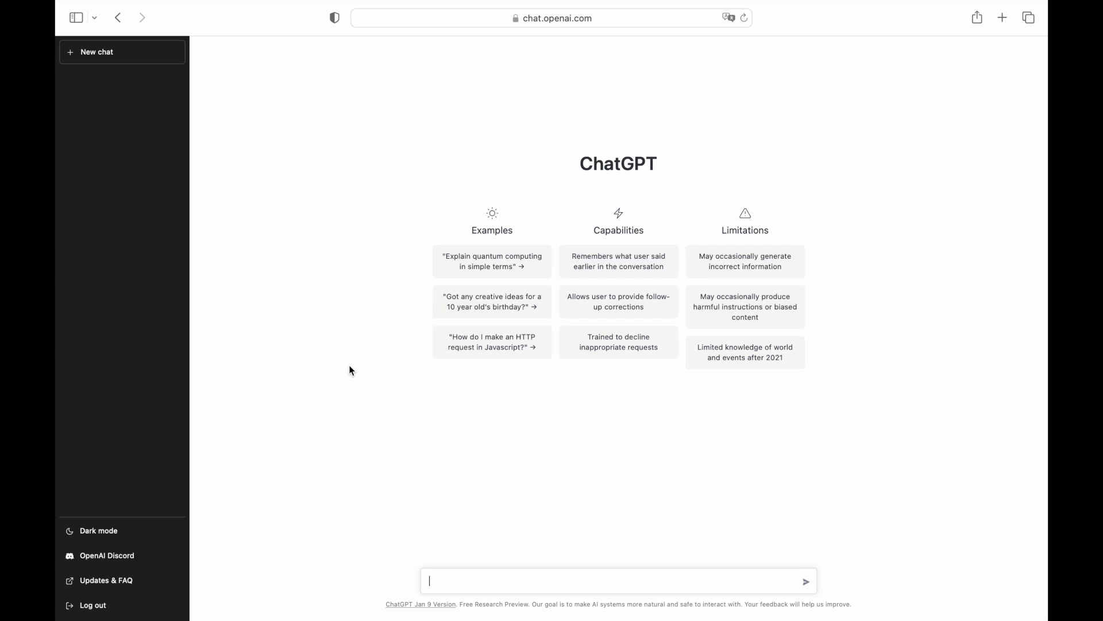
# Ask ChatGPT to 'Describe a concept of a meditation app for iOS'.
pyautogui.write('Describe a concept of a meditation app for iOS')
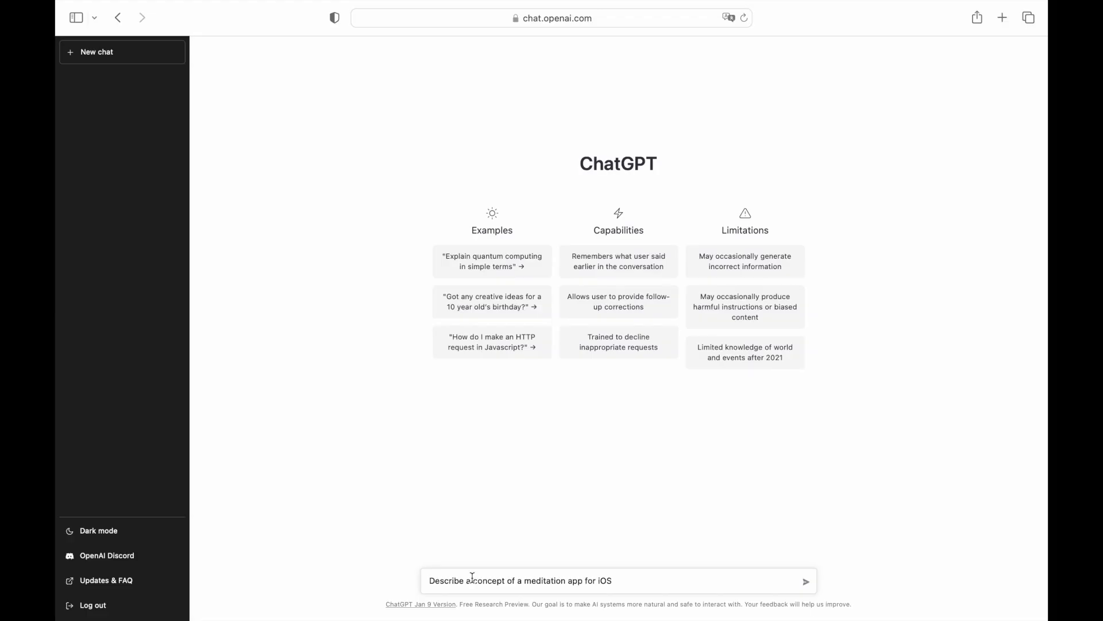
pyautogui.click(805, 580)
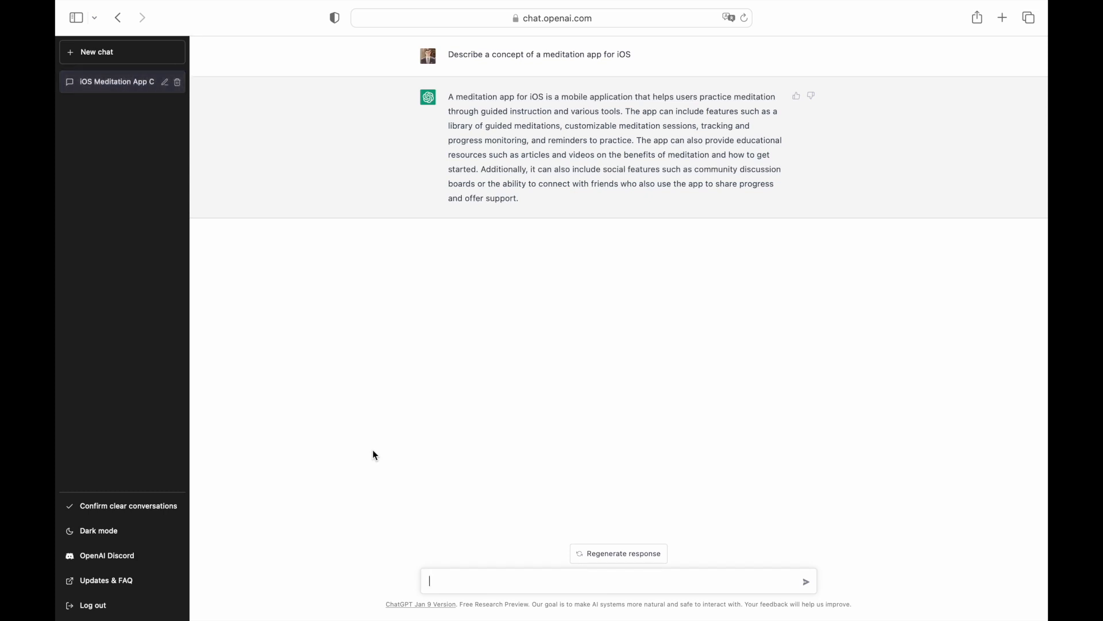
# Request a structure for an iOS meditation app and scroll through the nine-part answer.
pyautogui.write('create a struc')
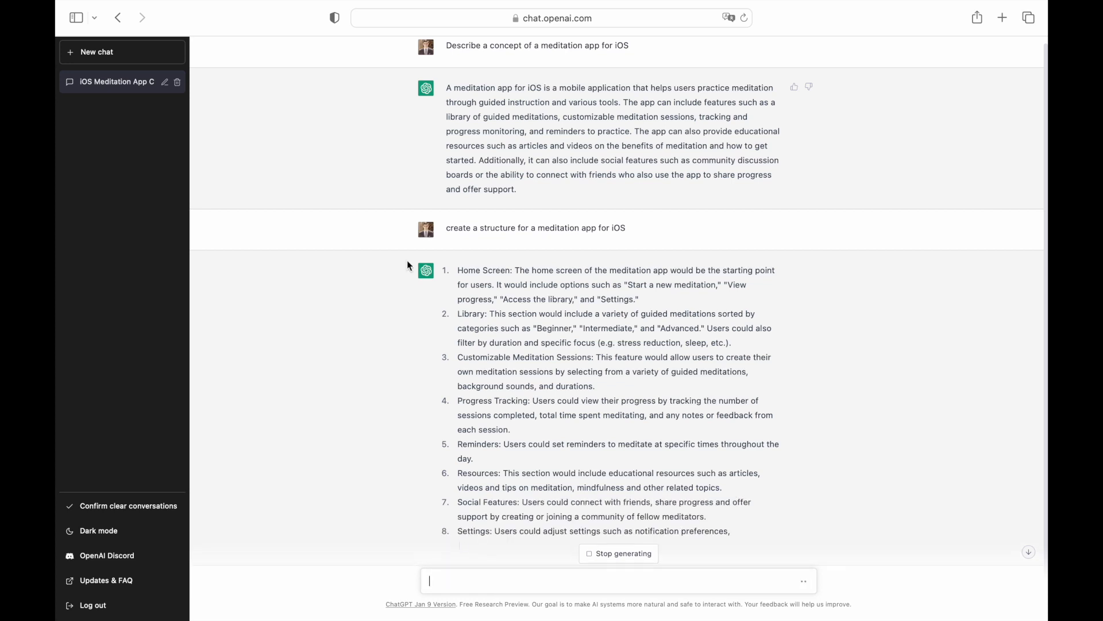
pyautogui.scroll(-3)
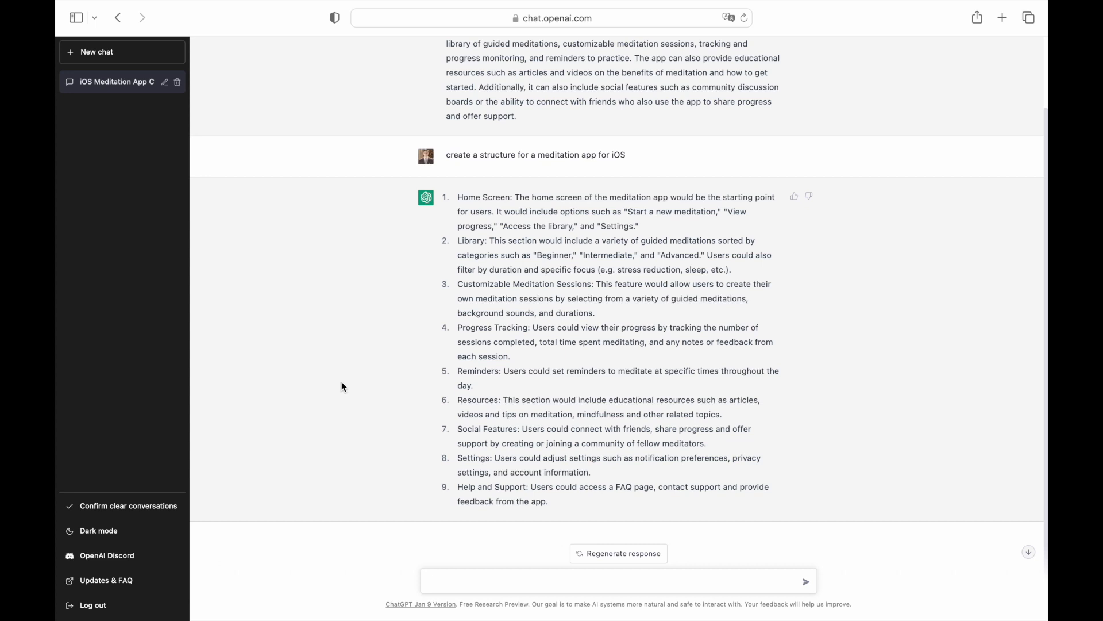
# Write a prompt asking ChatGPT to suggest a color scheme with hex codes.
pyautogui.click(618, 580)
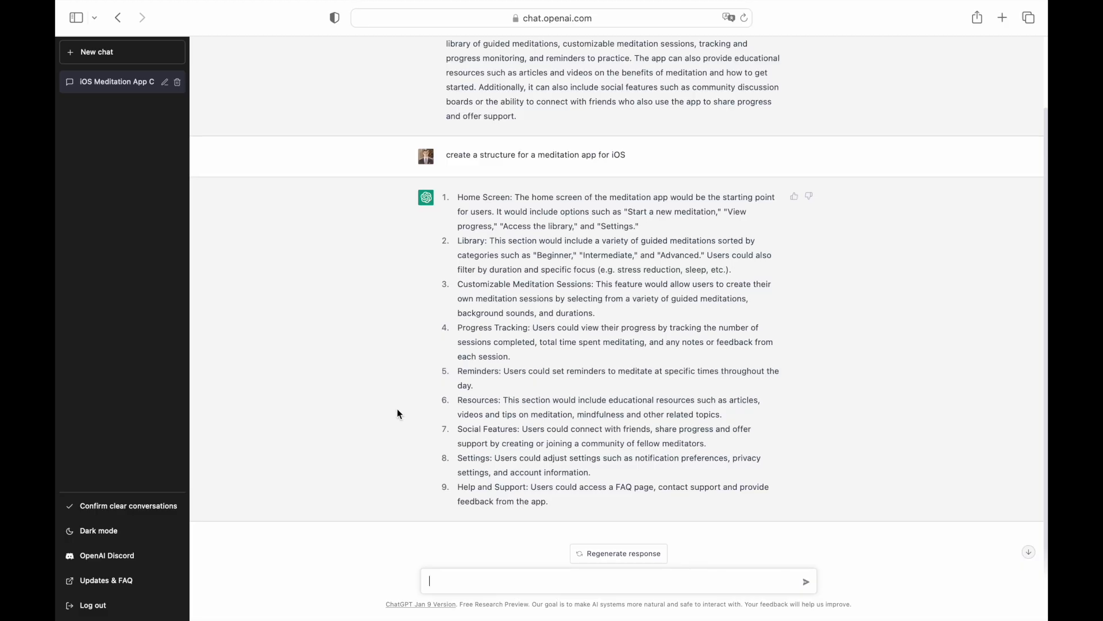
pyautogui.write('suggest color scheme')
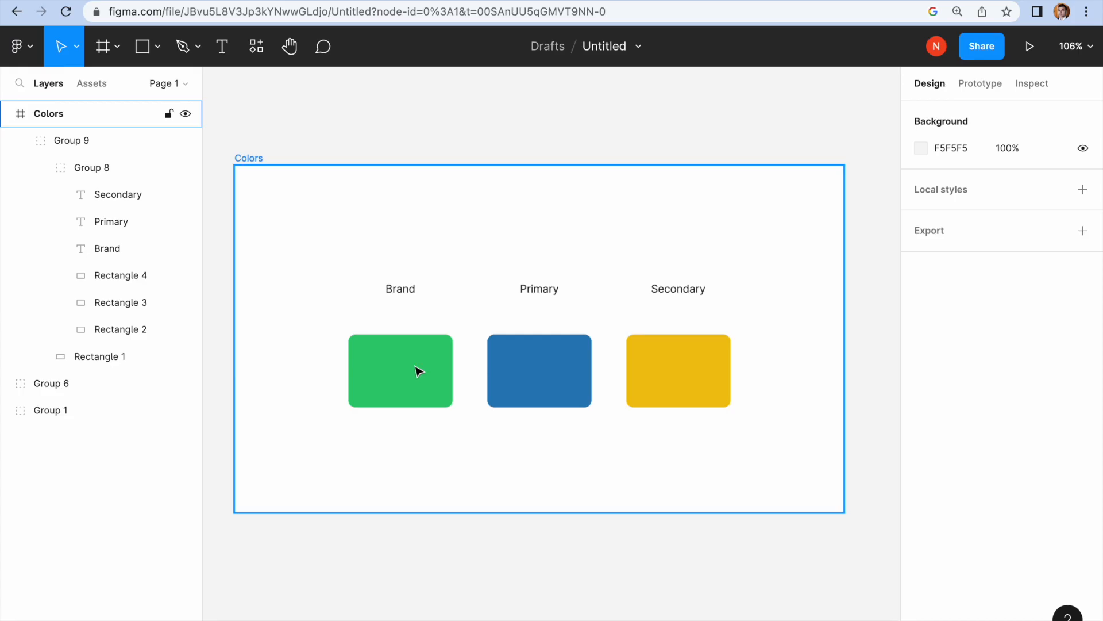
# Set the green Brand swatch's fill opacity to 50% in the Colors frame.
pyautogui.click(400, 370)
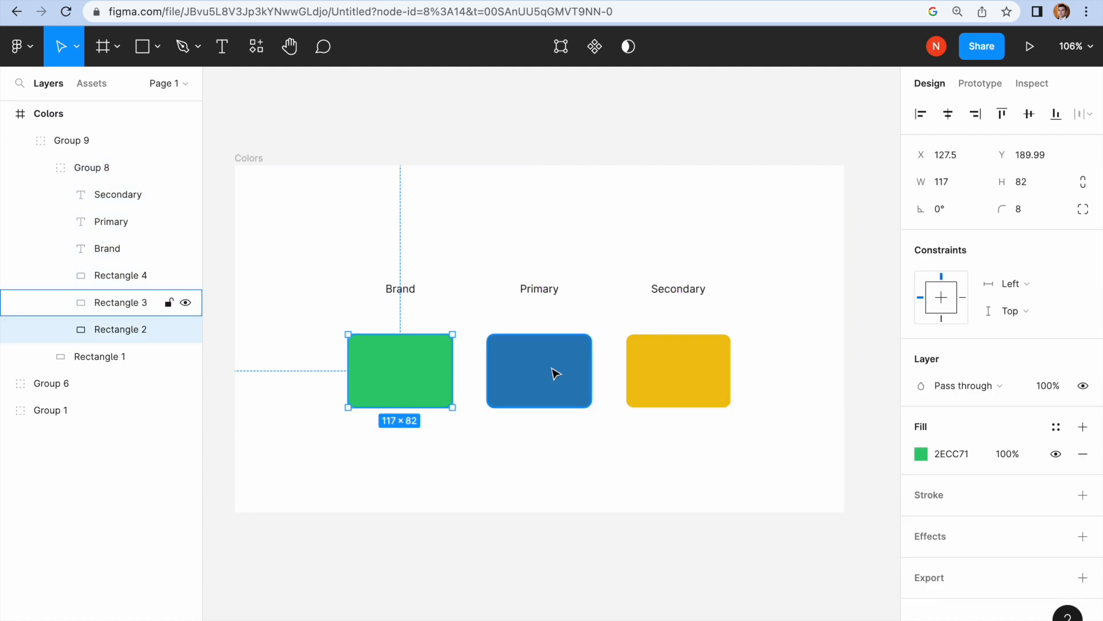
pyautogui.click(539, 370)
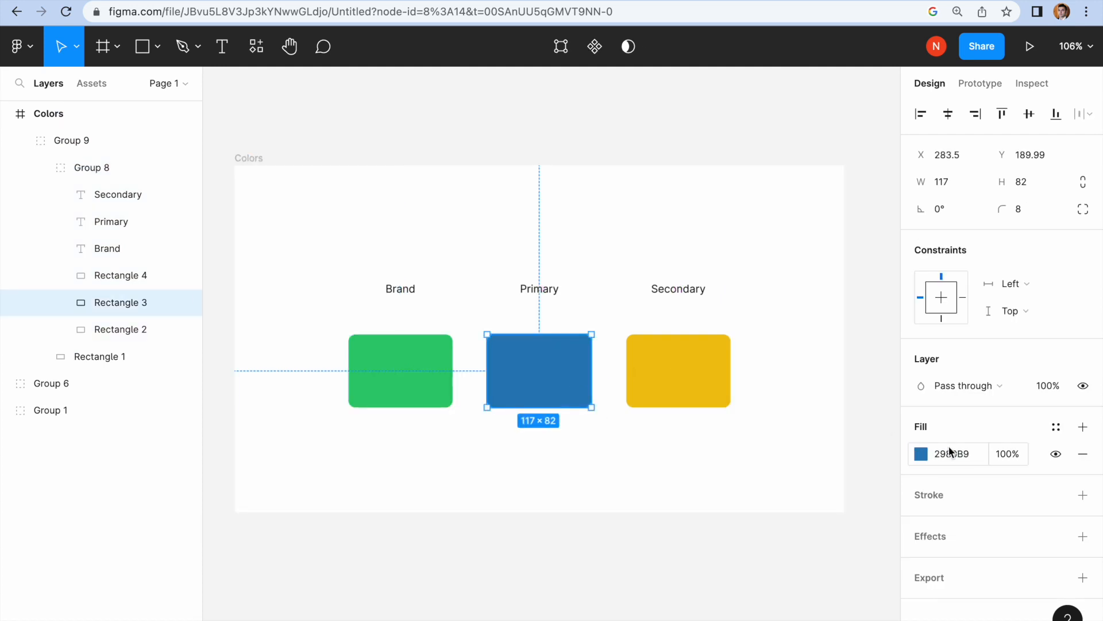
pyautogui.click(678, 370)
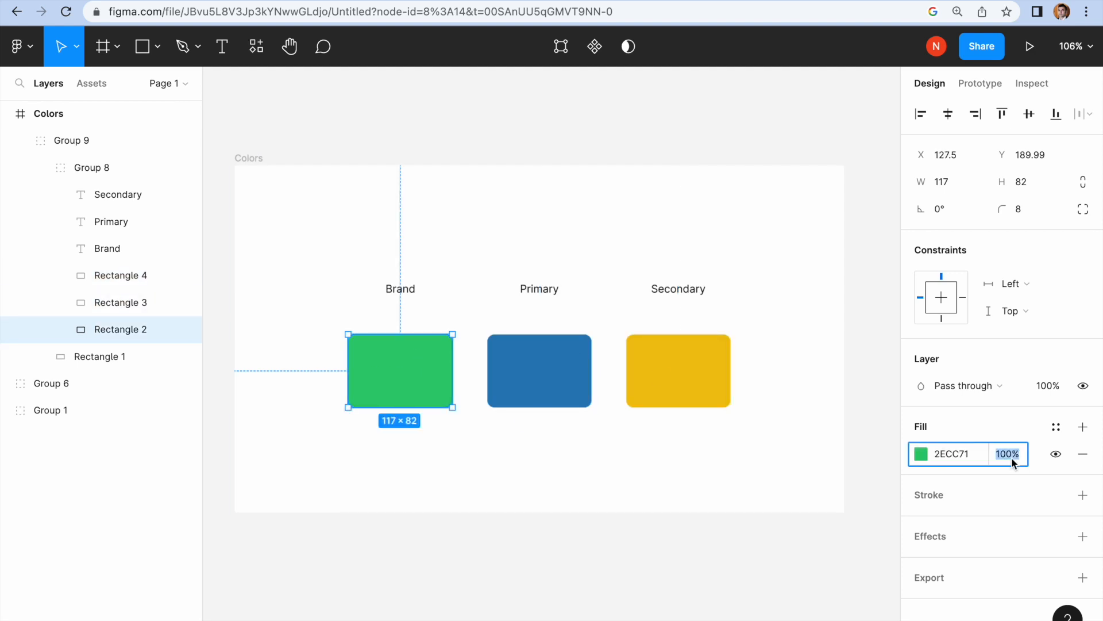
pyautogui.write('50%')
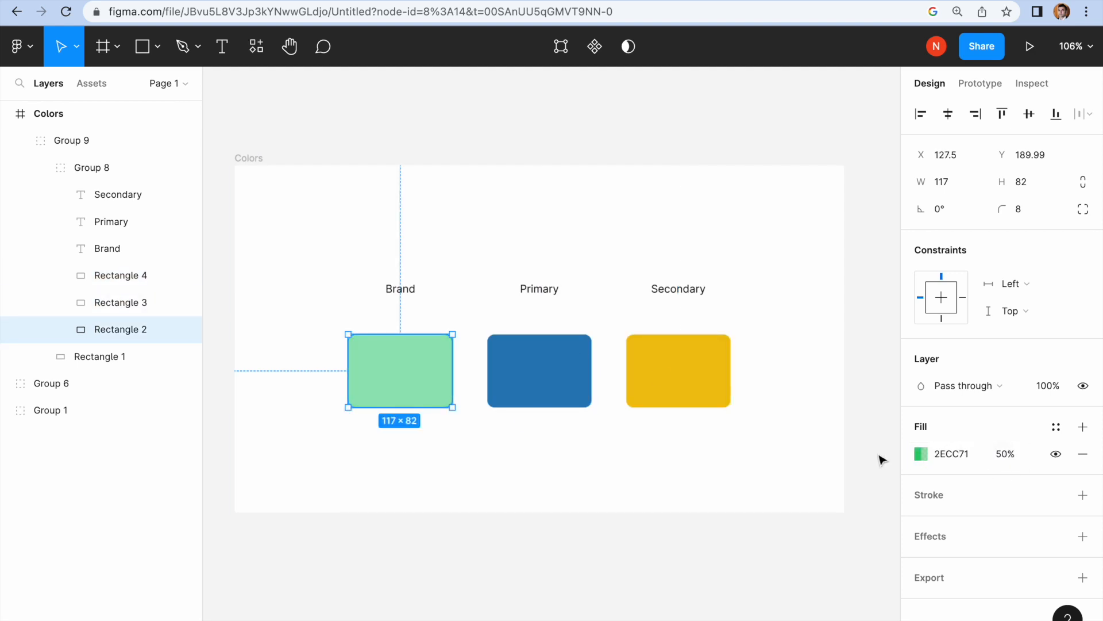
pyautogui.click(540, 370)
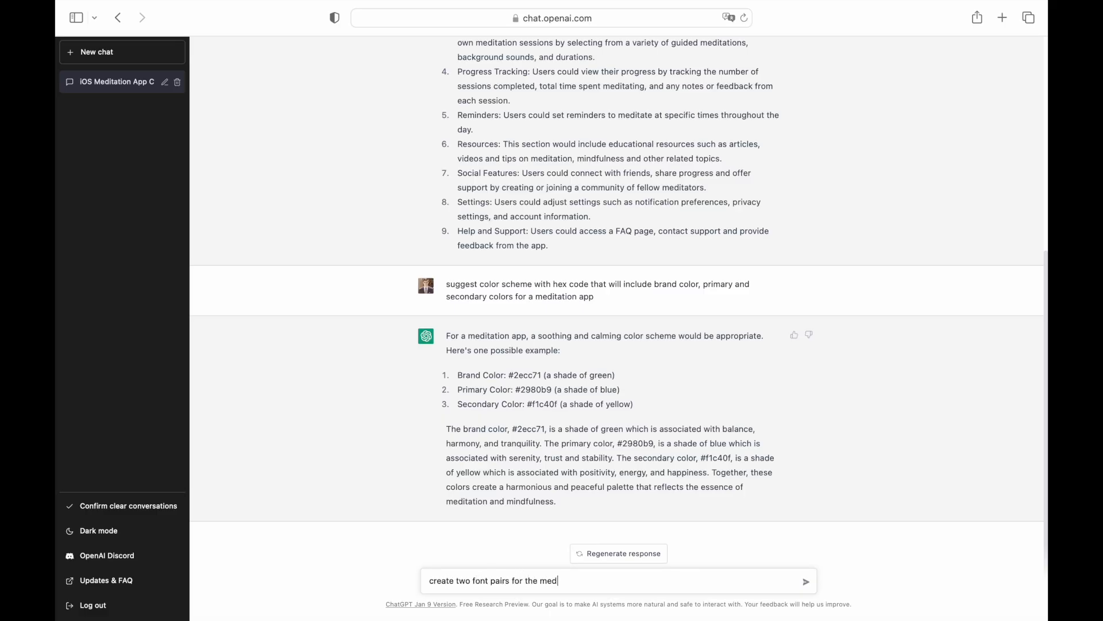
# Send the request for two meditation app font pairs and scroll through the suggestions.
pyautogui.write('i')
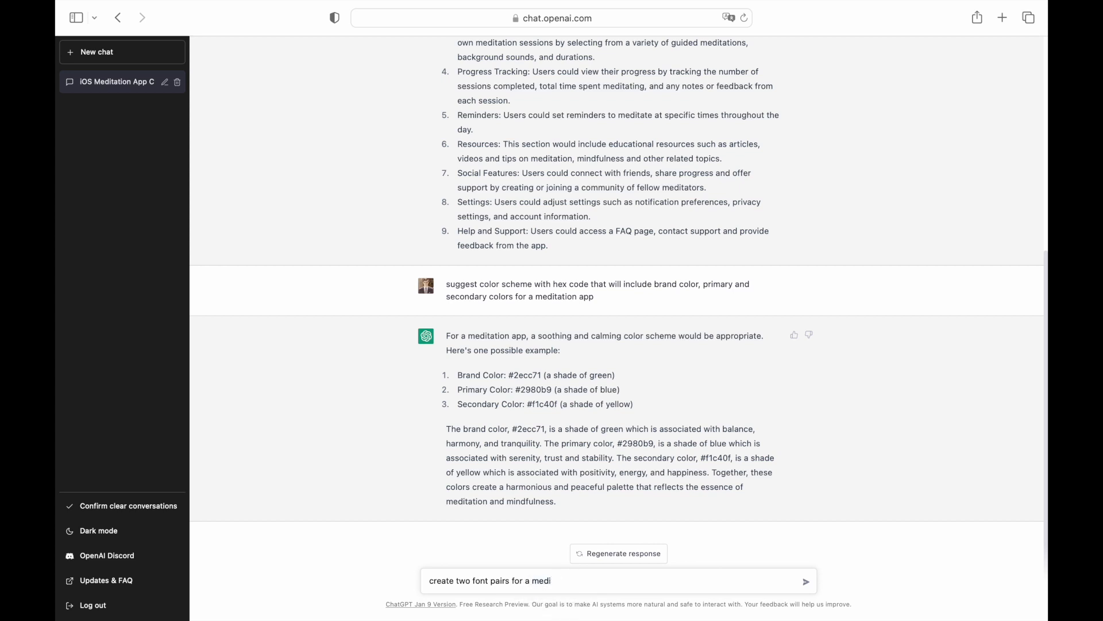
pyautogui.click(806, 581)
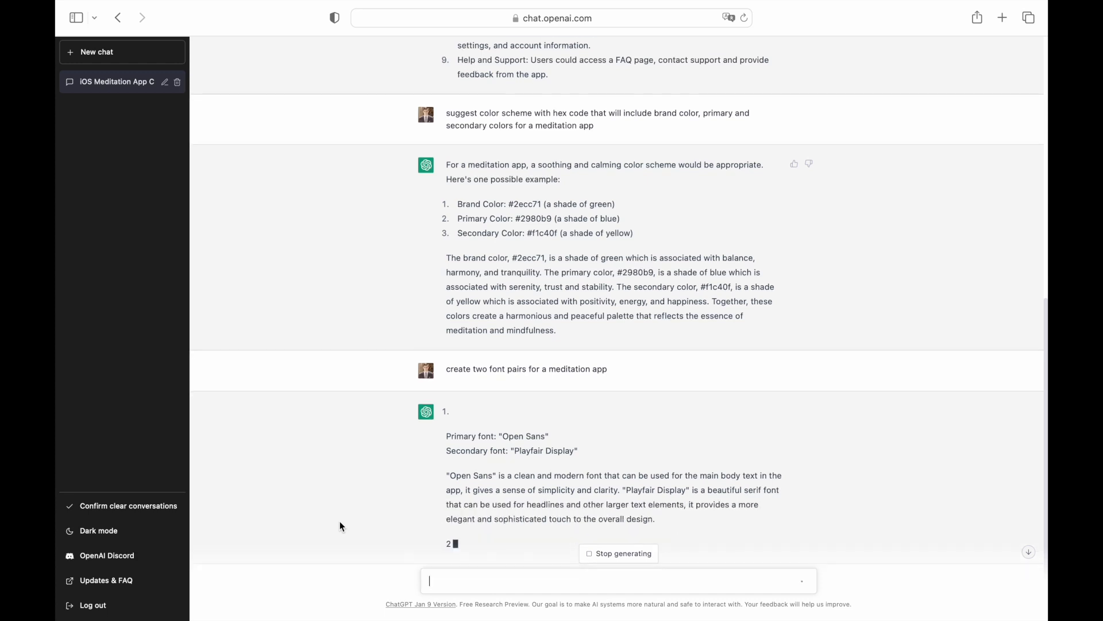
pyautogui.scroll(-3)
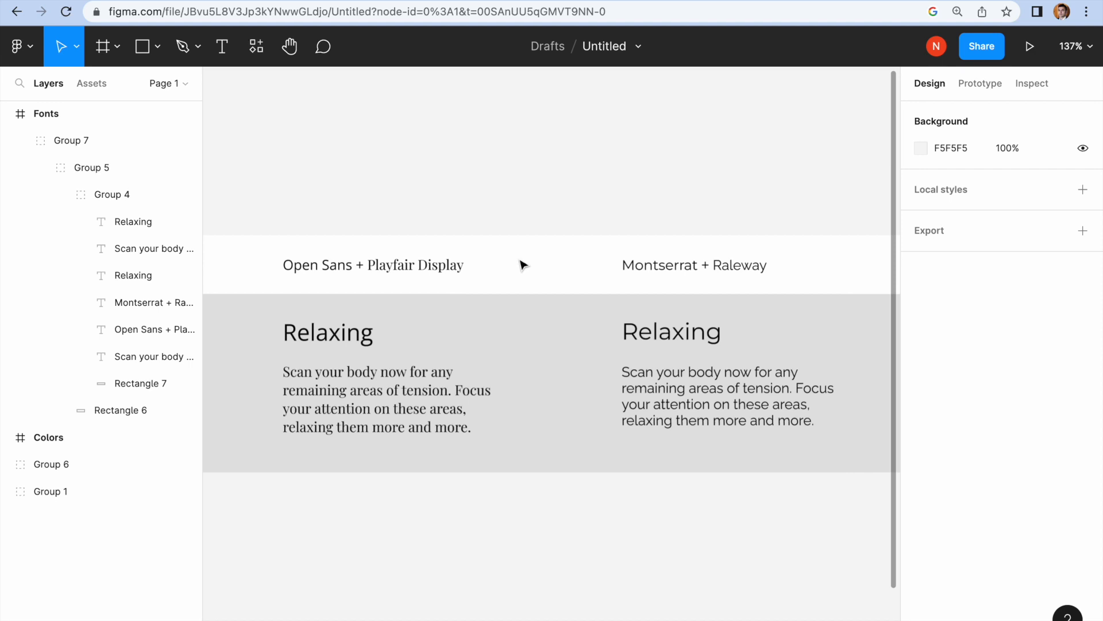
pyautogui.moveTo(568, 188)
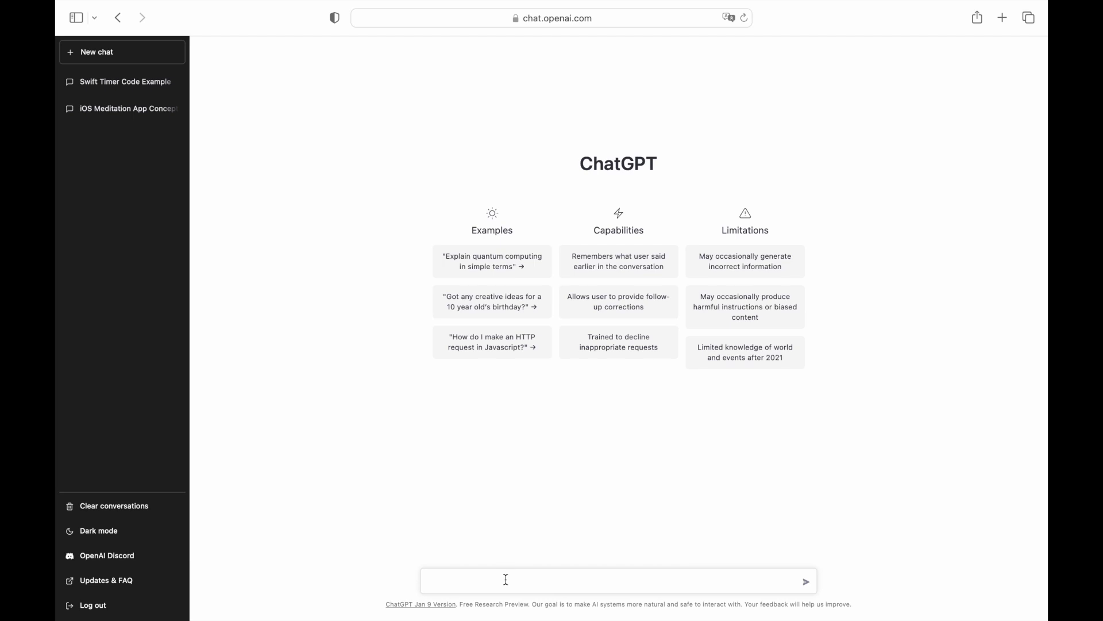
# Request Swift timer code testable in an Xcode playground, with a user-settable timer.
pyautogui.write('write swift code')
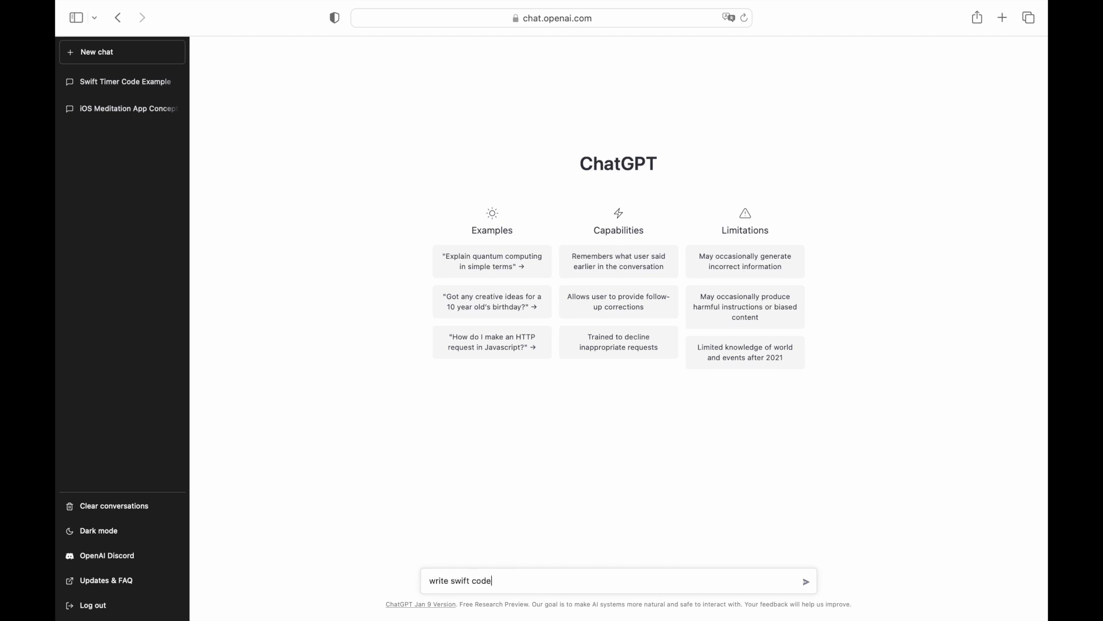
pyautogui.write('timer that can be tested in Xcode pla')
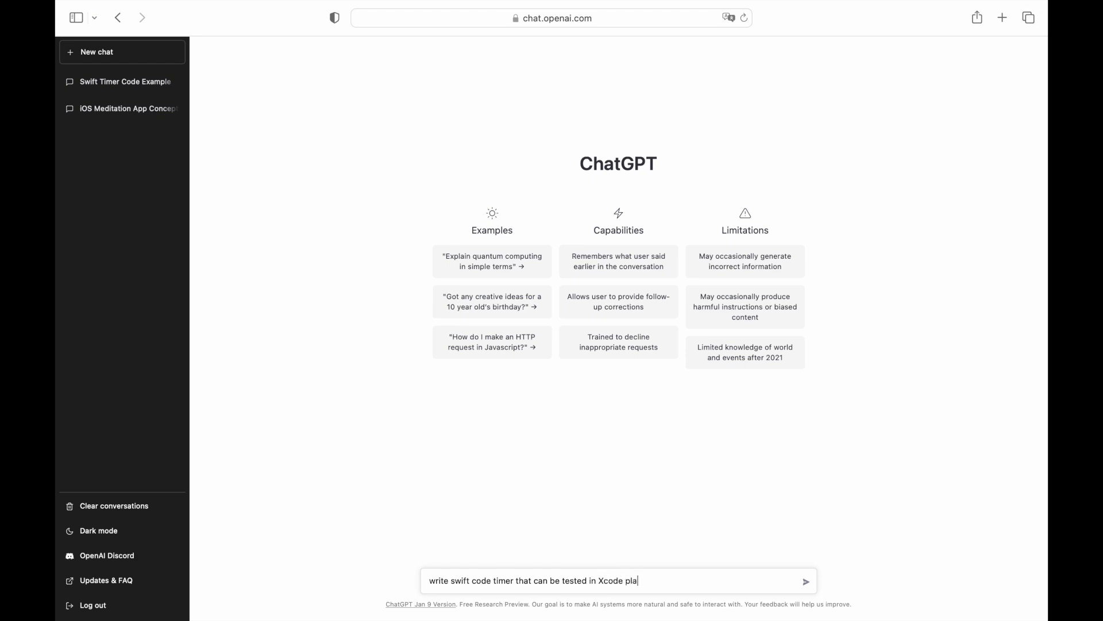
pyautogui.write('yground, the user s')
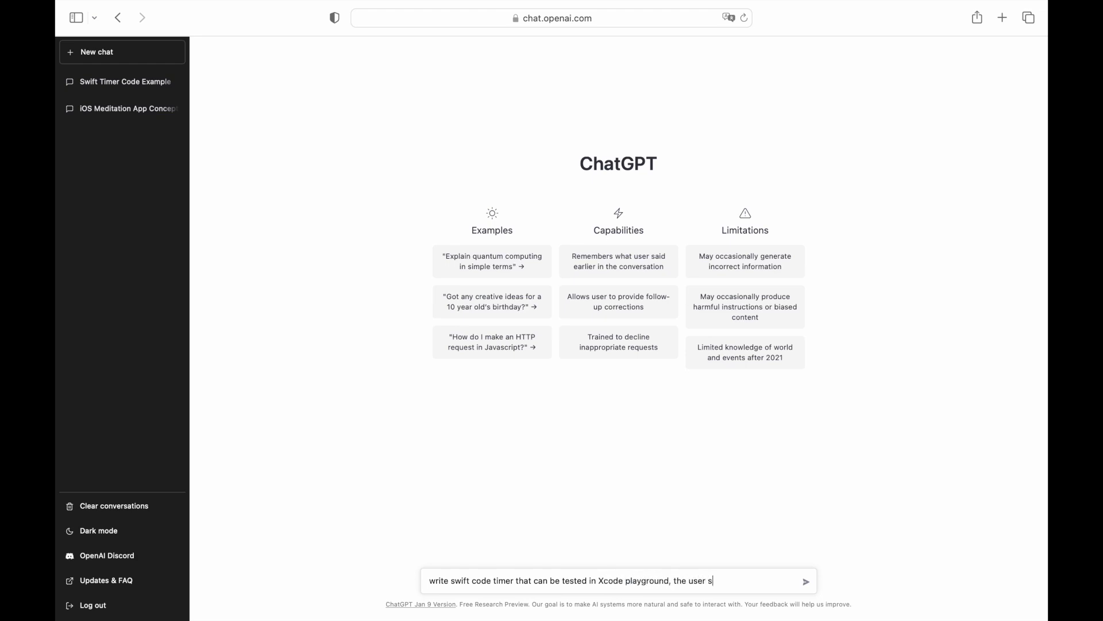
pyautogui.write('hould be able to set the timer and the')
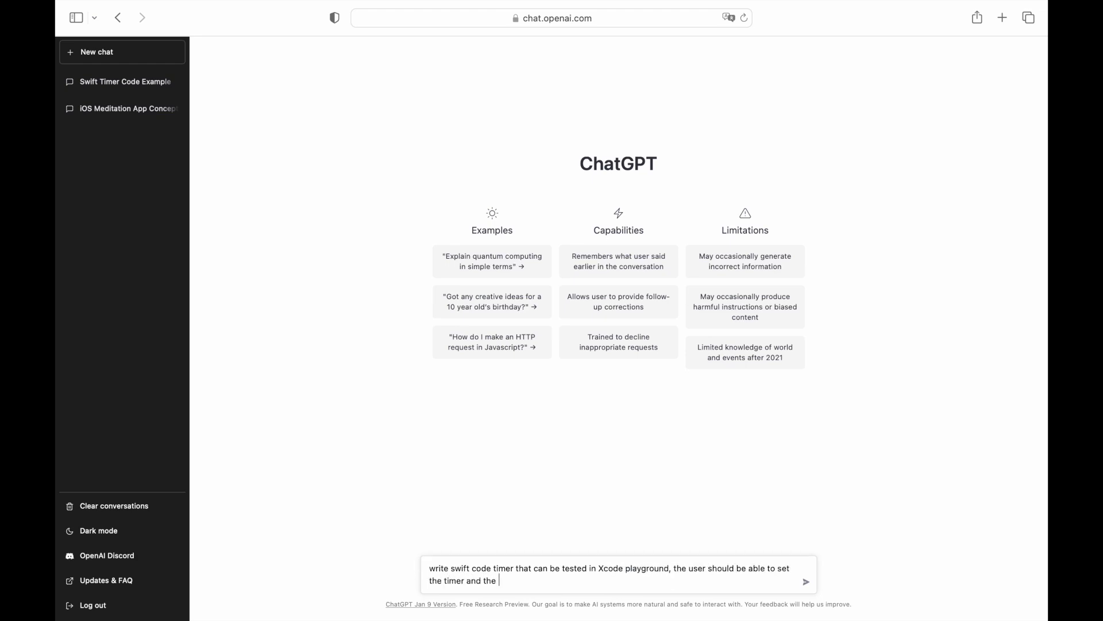
pyautogui.write('timer should show the')
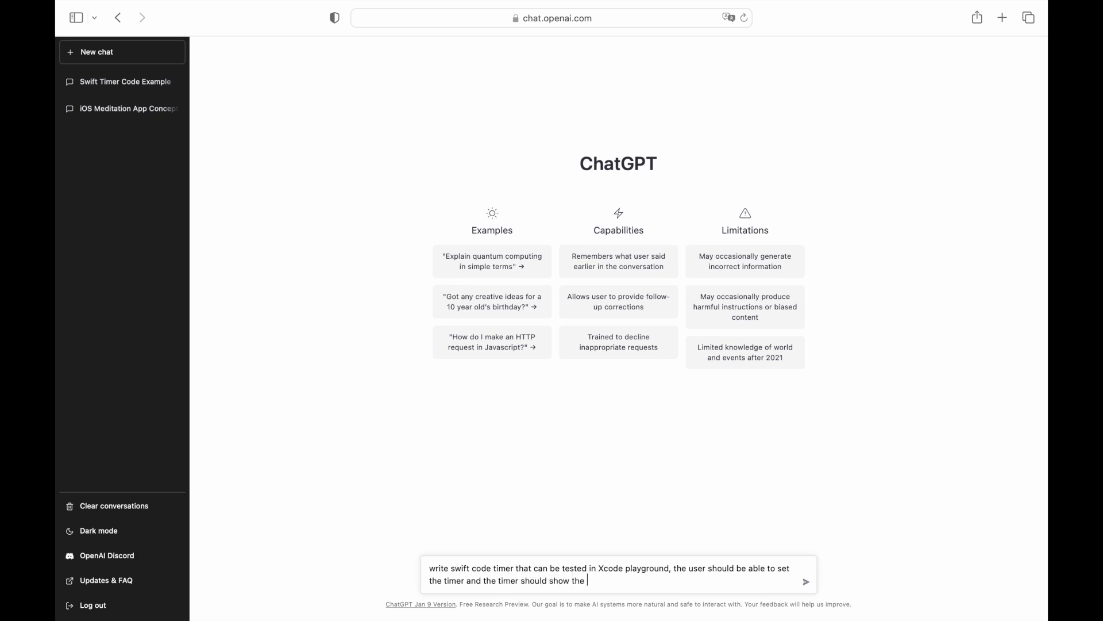
pyautogui.click(806, 579)
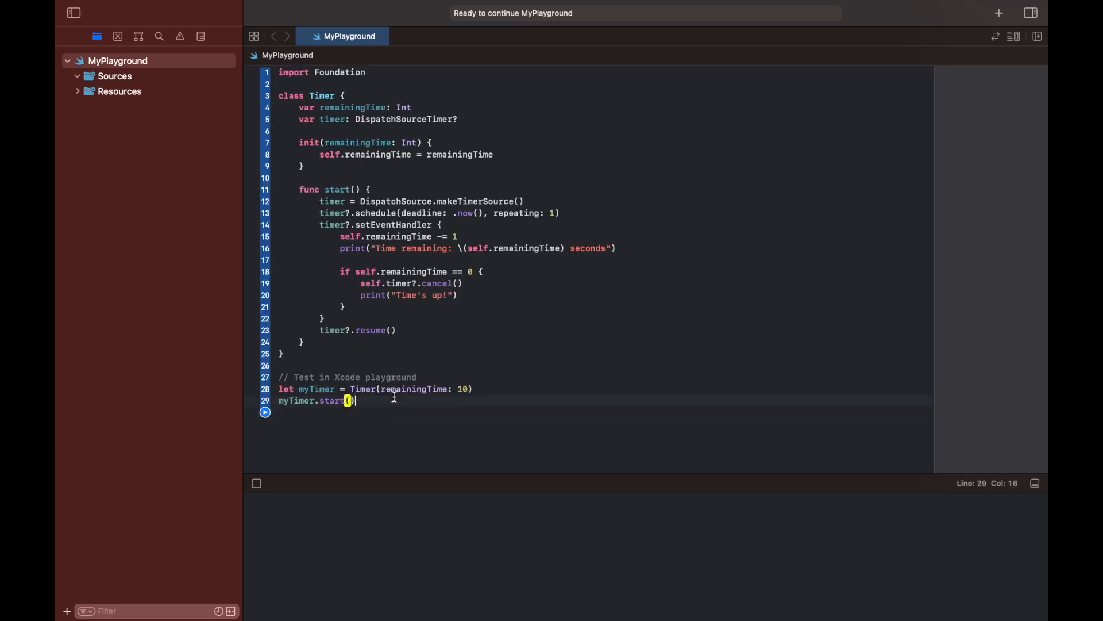
# Run the Timer test lines at line 29 in MyPlayground.
pyautogui.click(264, 401)
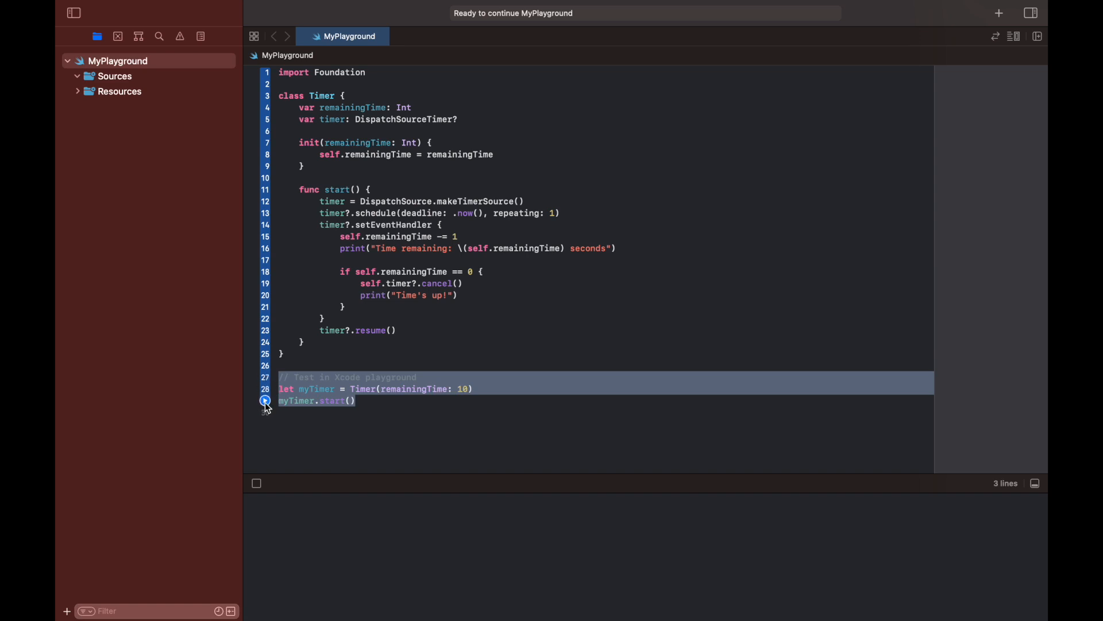
pyautogui.click(266, 401)
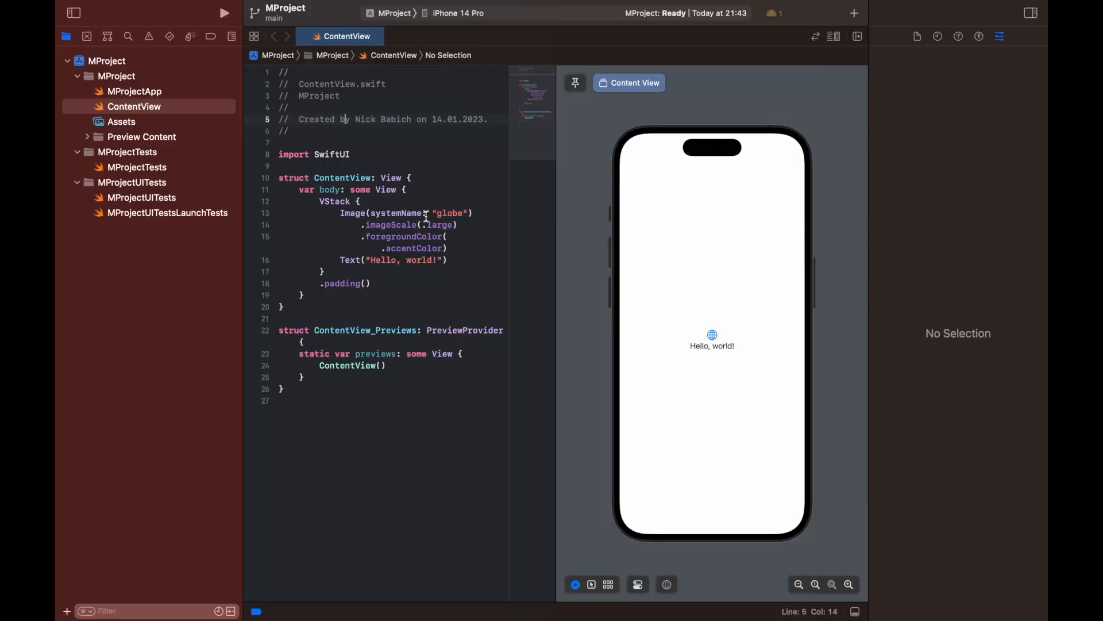
# Paste the ChatGPT meditation code into ContentView.swift and try the welcome screen preview.
pyautogui.click(350, 154)
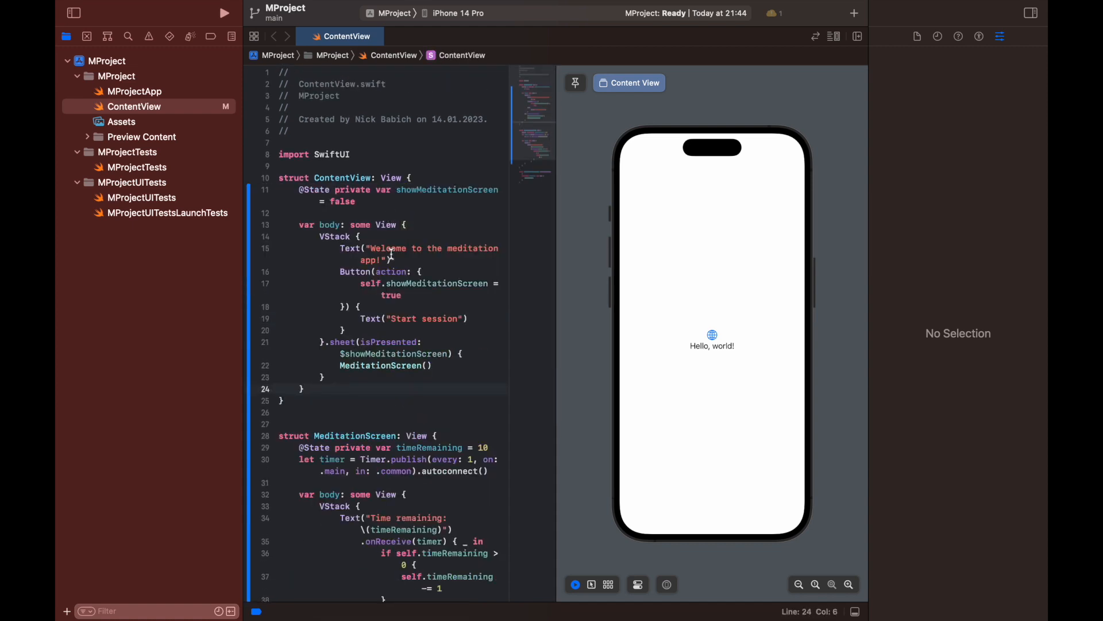
pyautogui.scroll(-3)
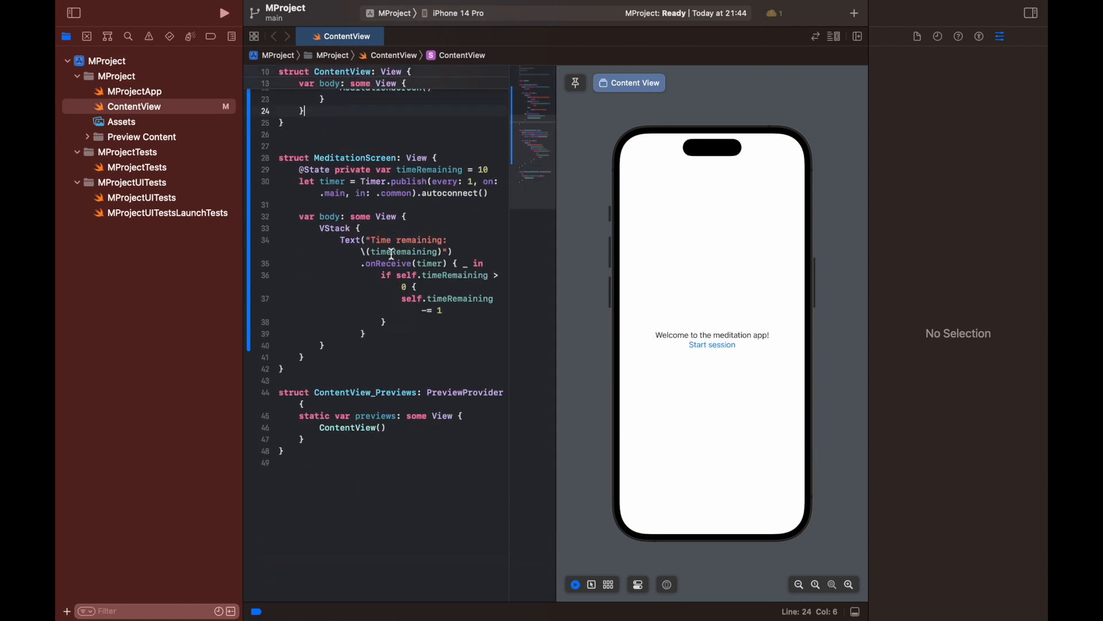
pyautogui.moveTo(696, 318)
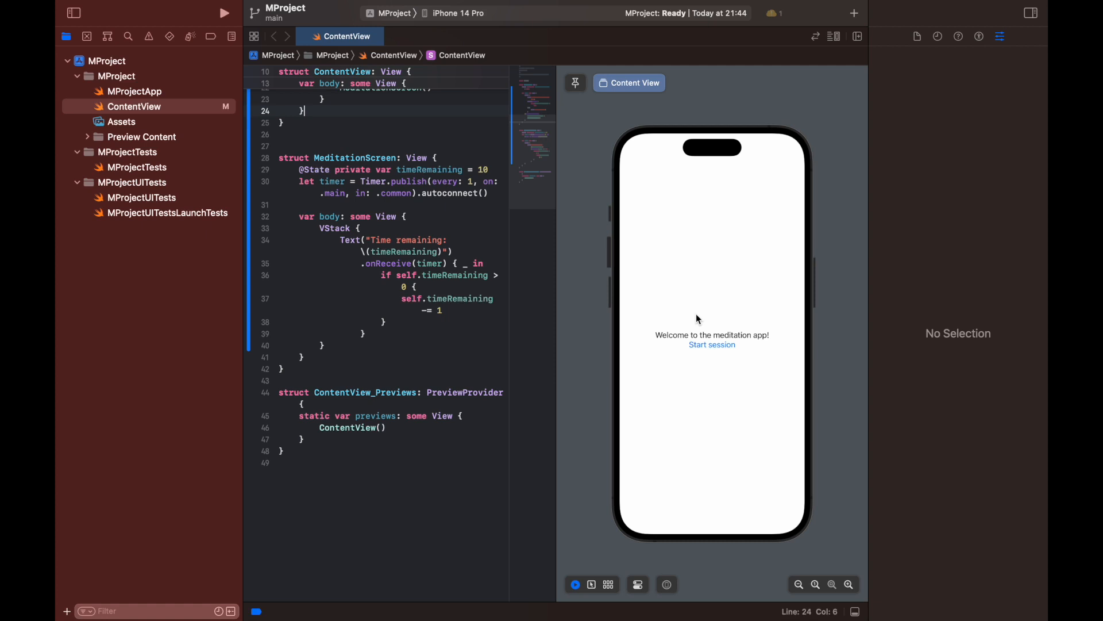
pyautogui.click(711, 344)
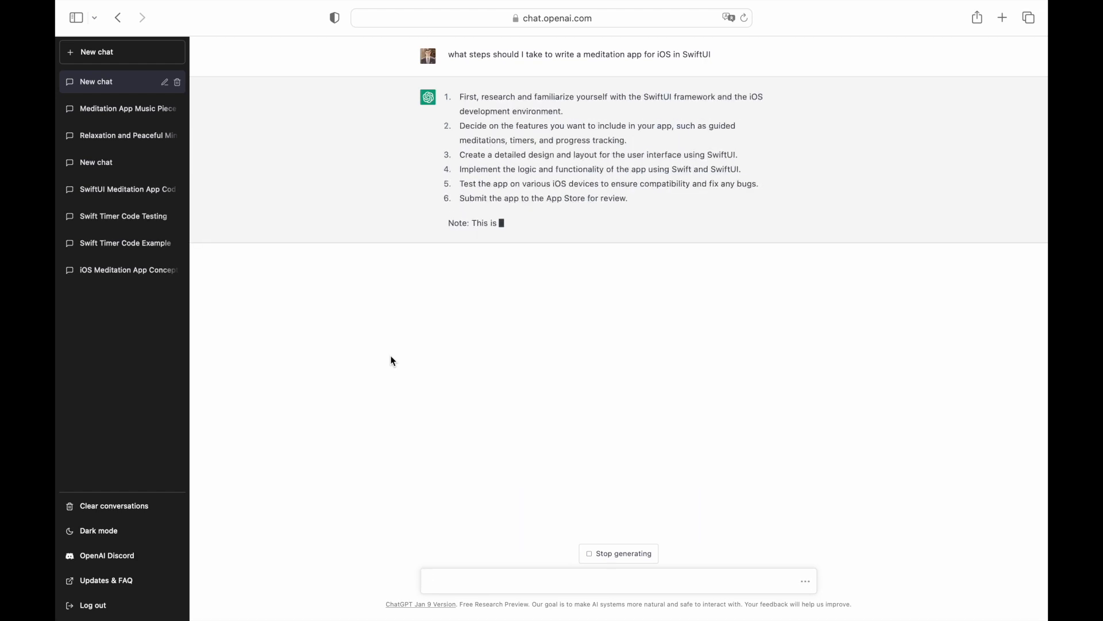
# Ask for specific recommendations on coding a meditation app using Swift and review the guide.
pyautogui.write('pr')
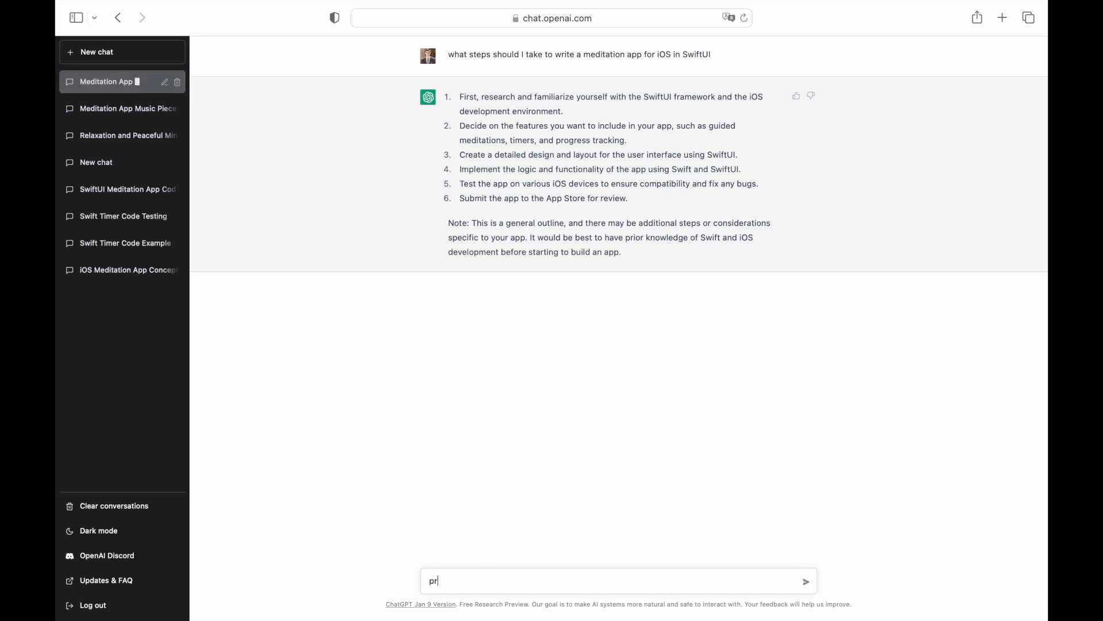
pyautogui.write('provide specific recommendations on how to code')
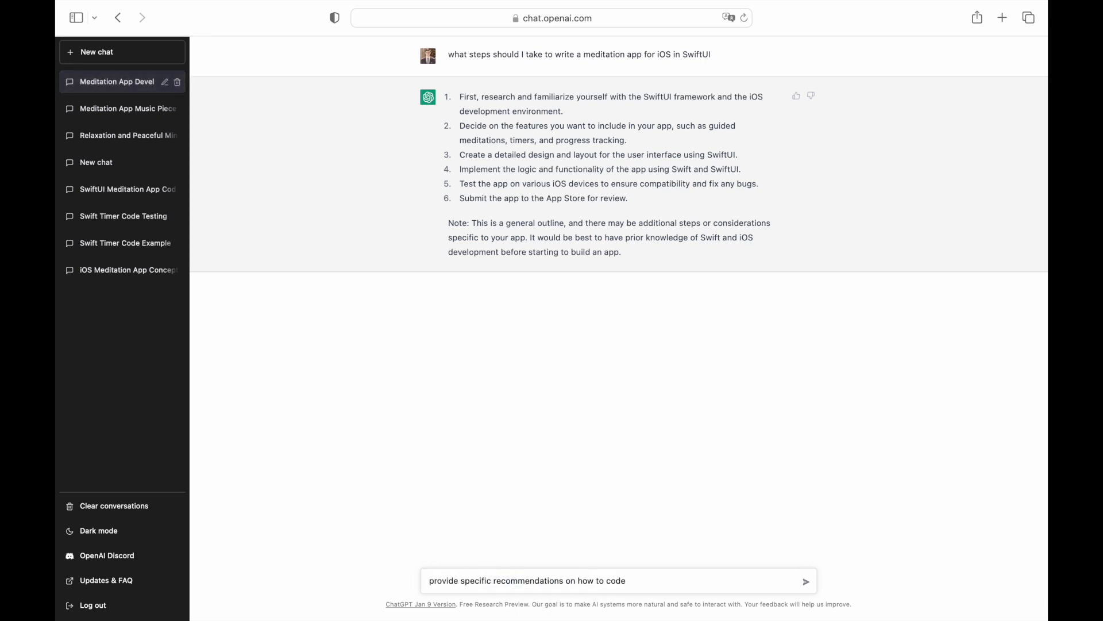
pyautogui.write('a meditation app using Swift')
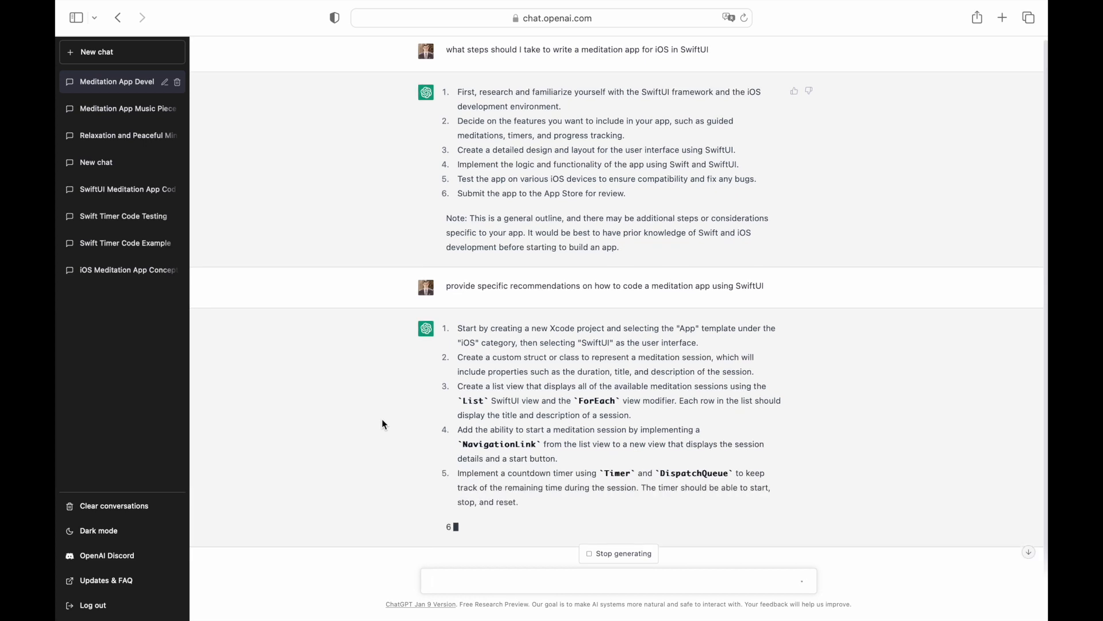
pyautogui.scroll(-3)
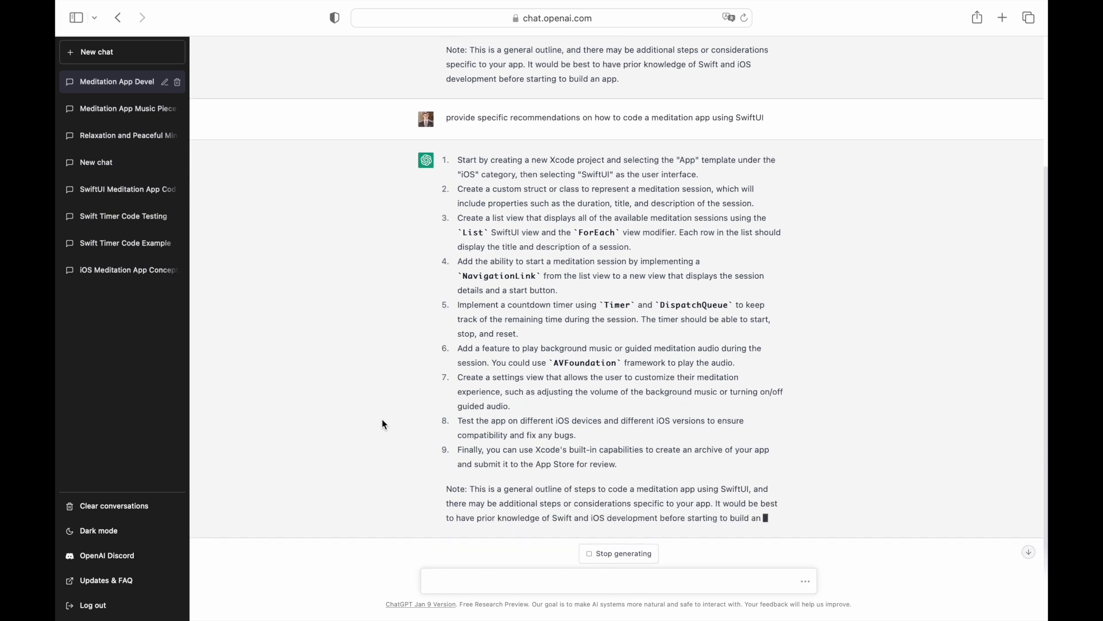
pyautogui.write('show to')
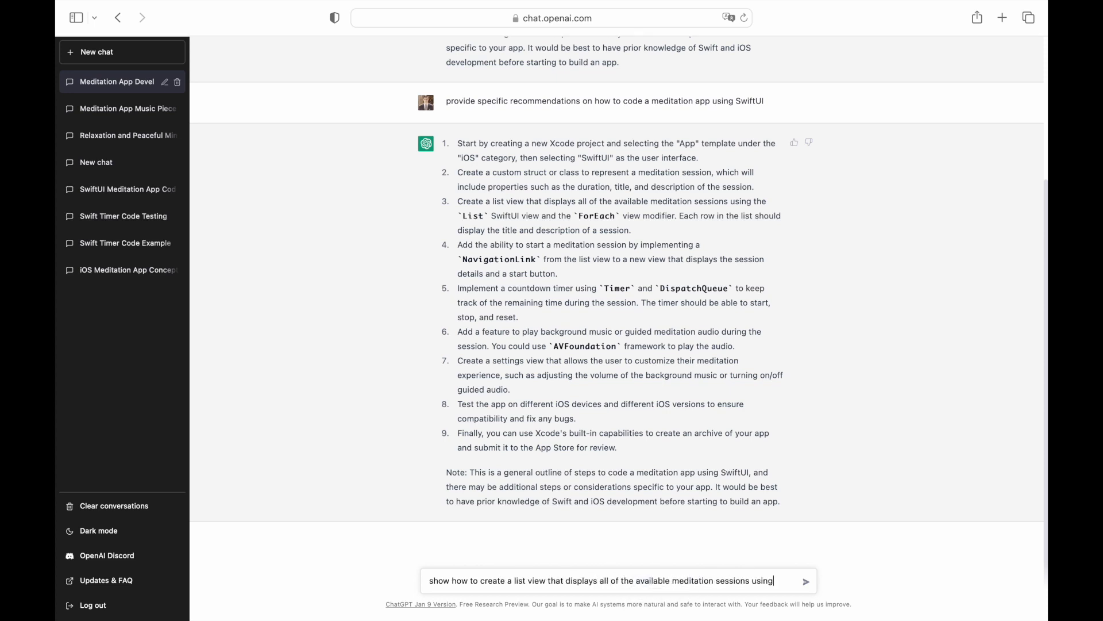
# Request 'List' SwiftUI view code for the meditation sessions and scroll through the example.
pyautogui.write("the 'List' SwiftUI view")
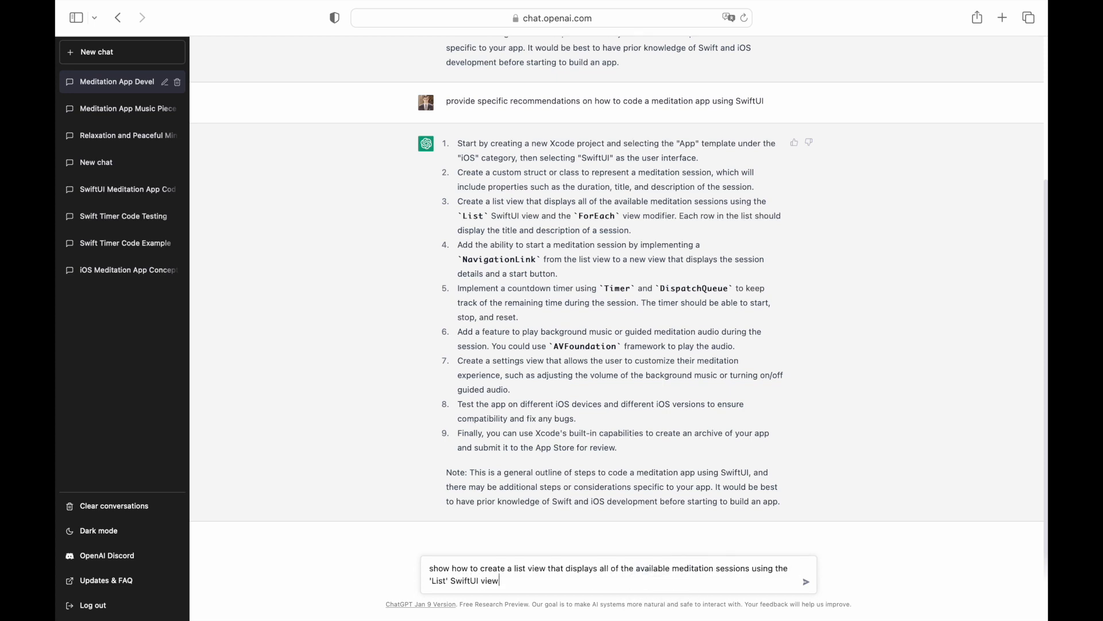
pyautogui.click(806, 581)
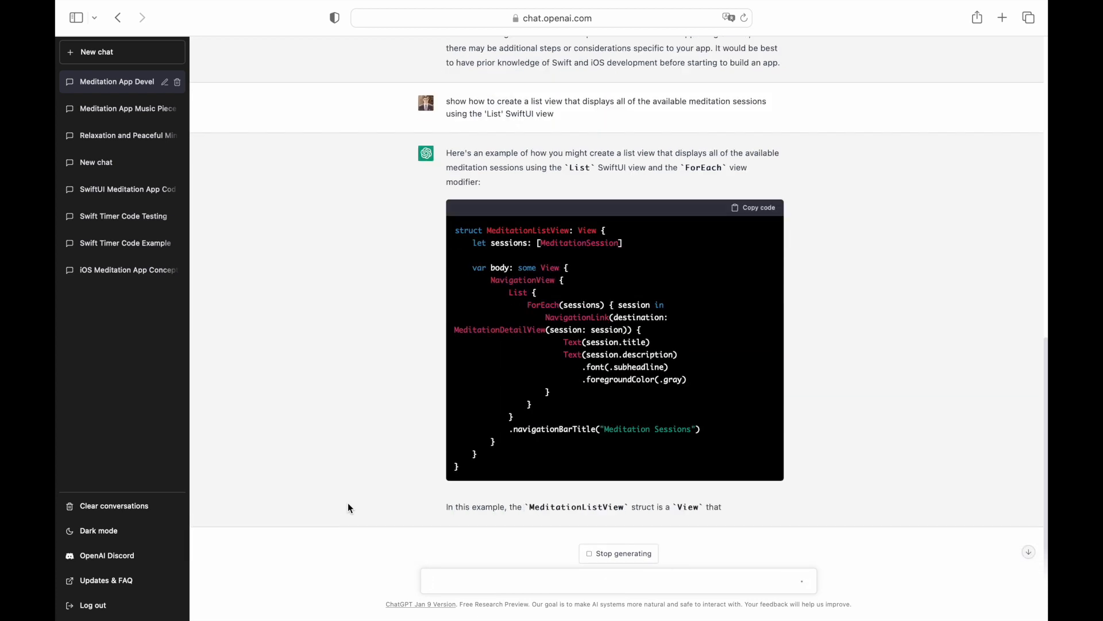
pyautogui.scroll(-3)
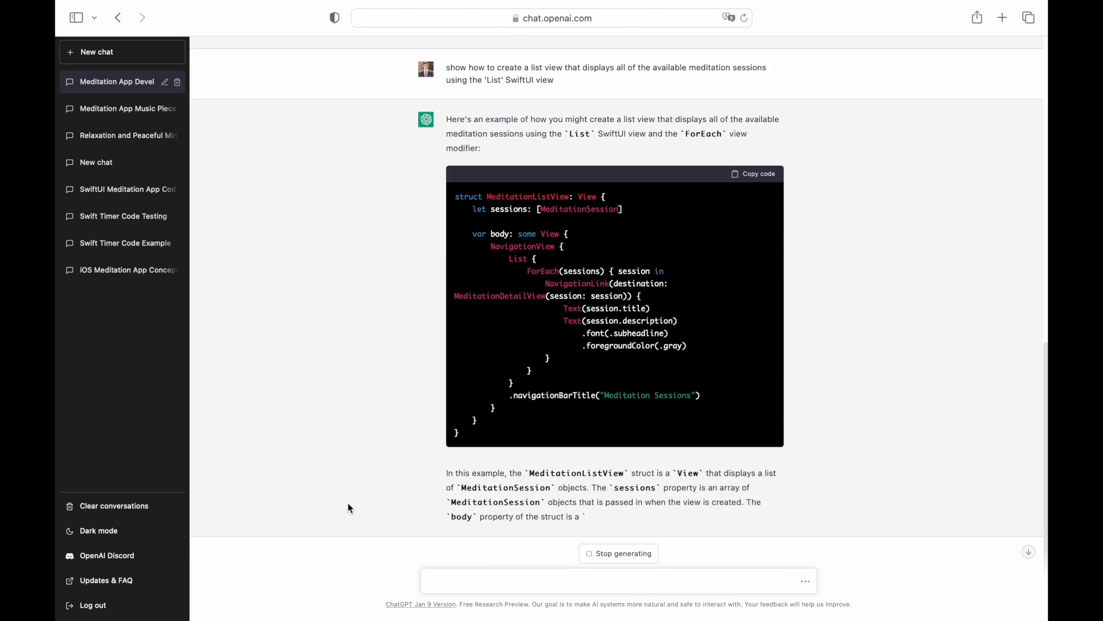
pyautogui.scroll(-3)
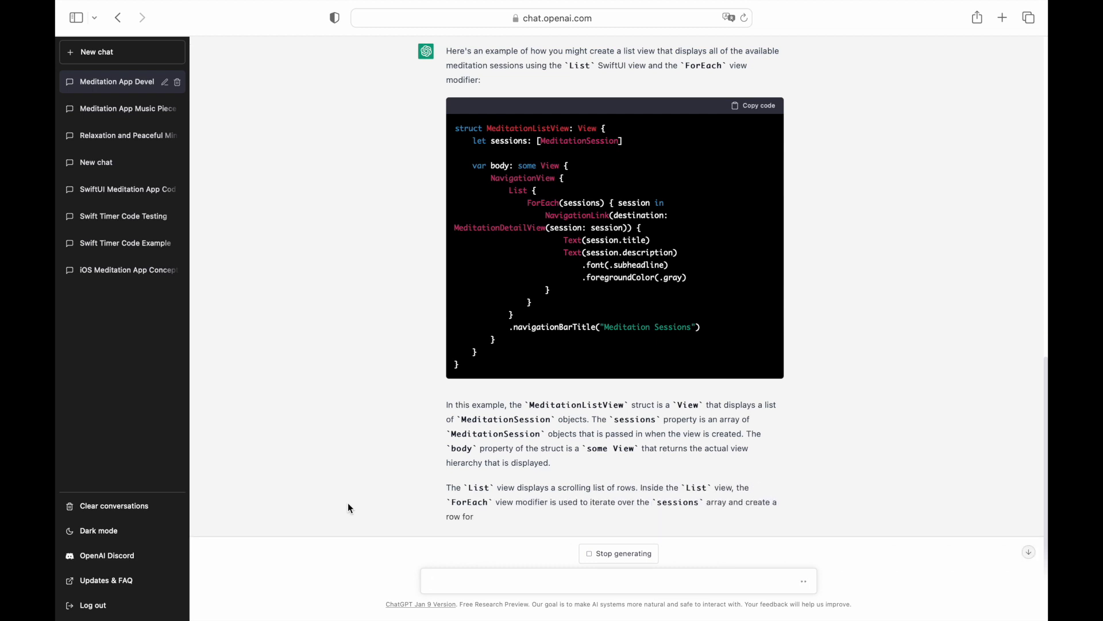
pyautogui.scroll(-3)
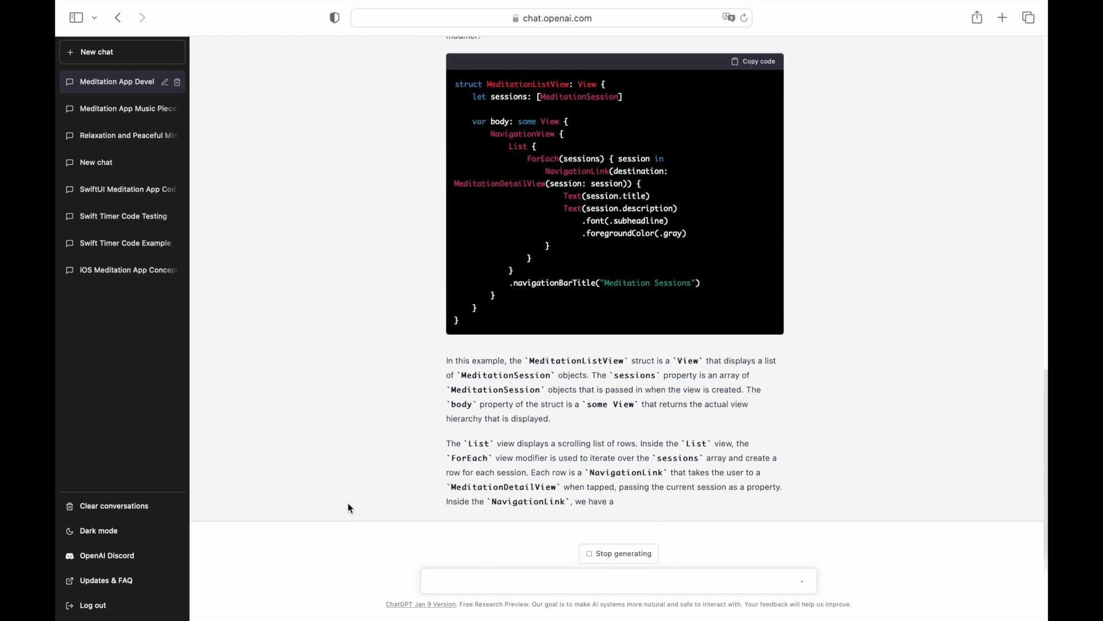